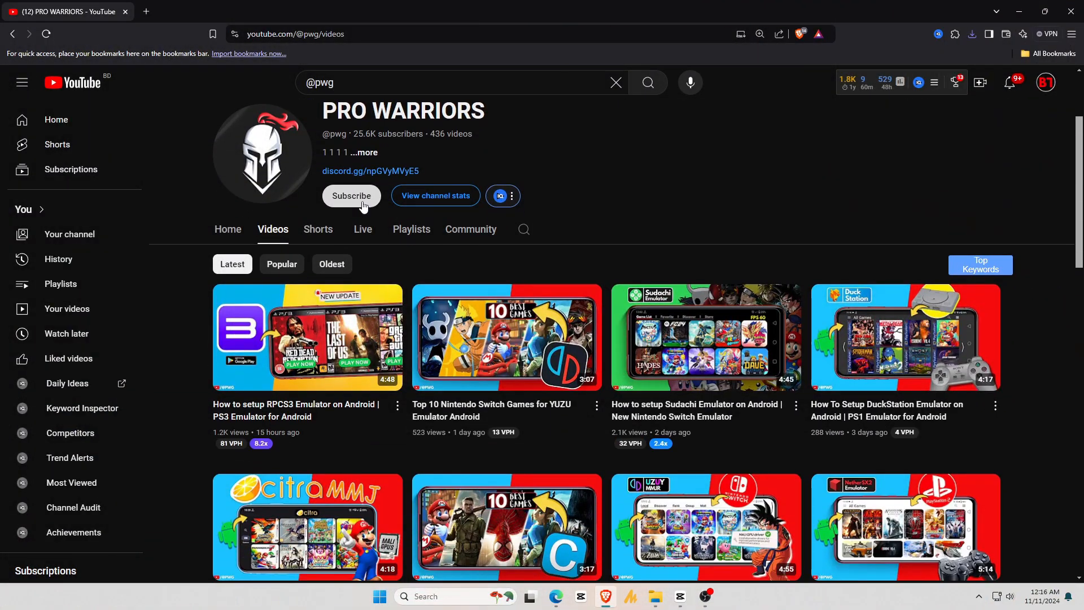
# - Go to the citra-emulator.com/download page in the browser
pyautogui.click(351, 196)
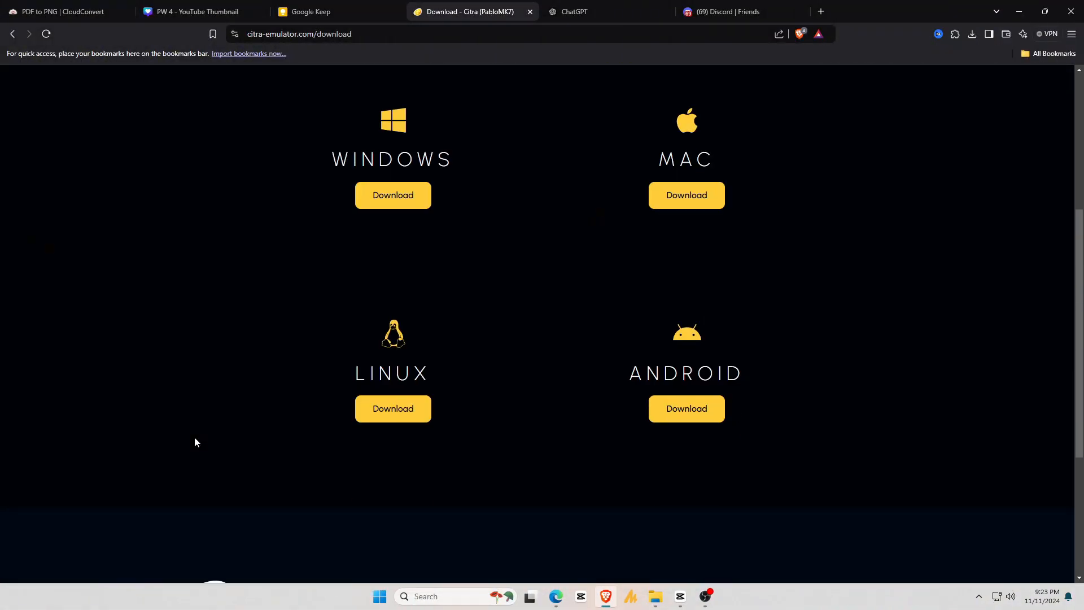
pyautogui.moveTo(558, 218)
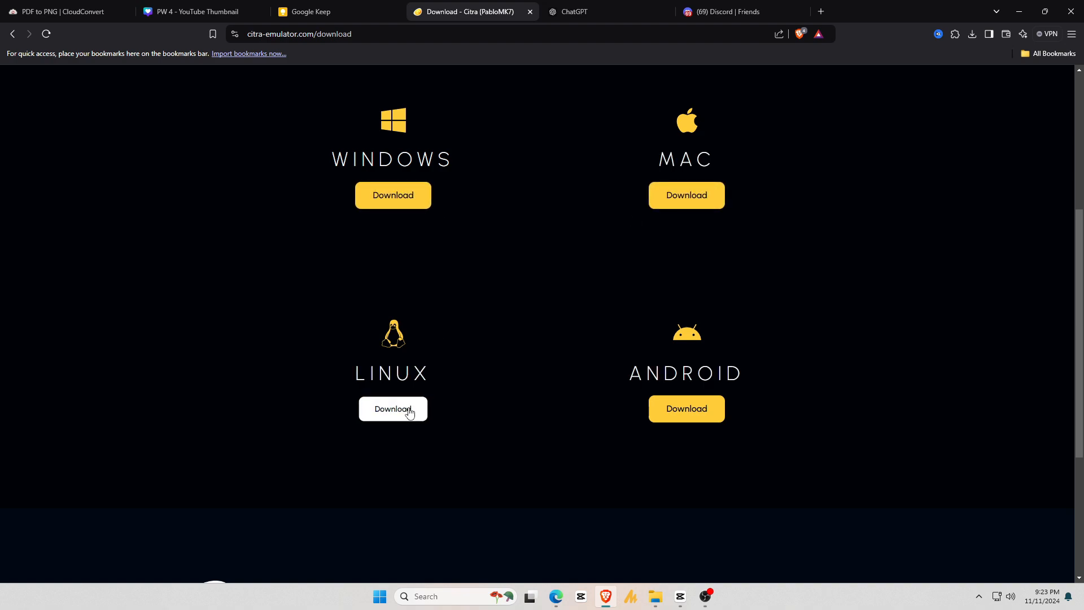
pyautogui.moveTo(657, 449)
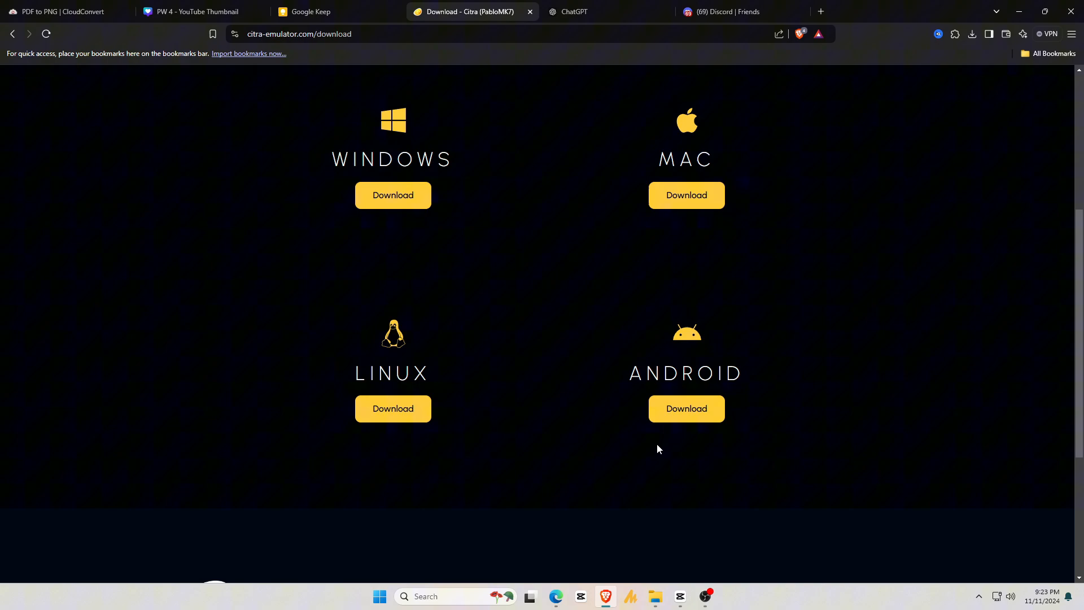
# - Open Citra's Windows download page and scroll down to the Windows builds
pyautogui.click(393, 195)
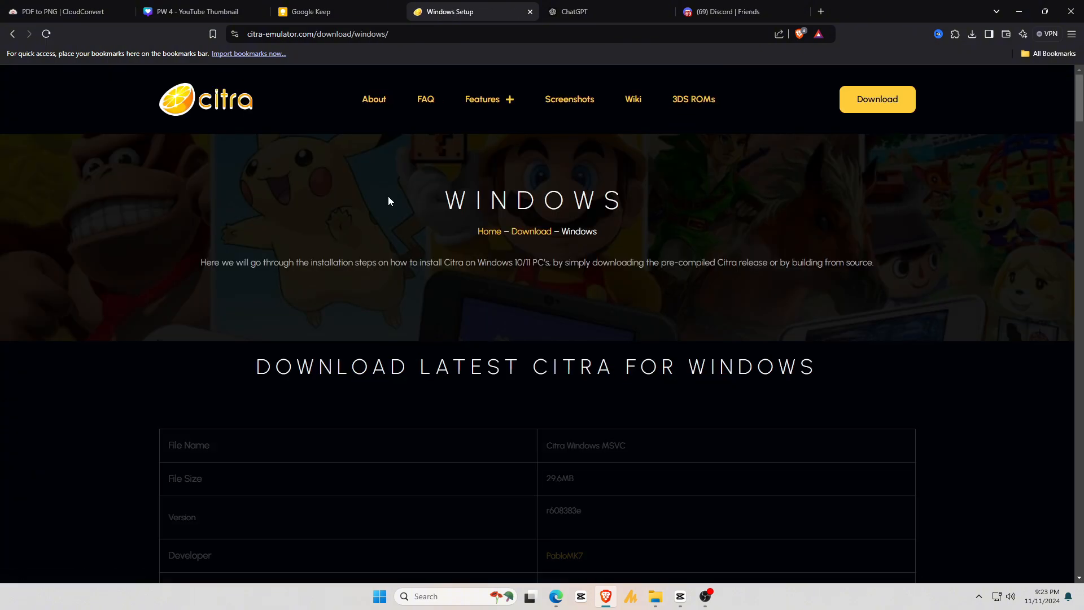
pyautogui.scroll(-3)
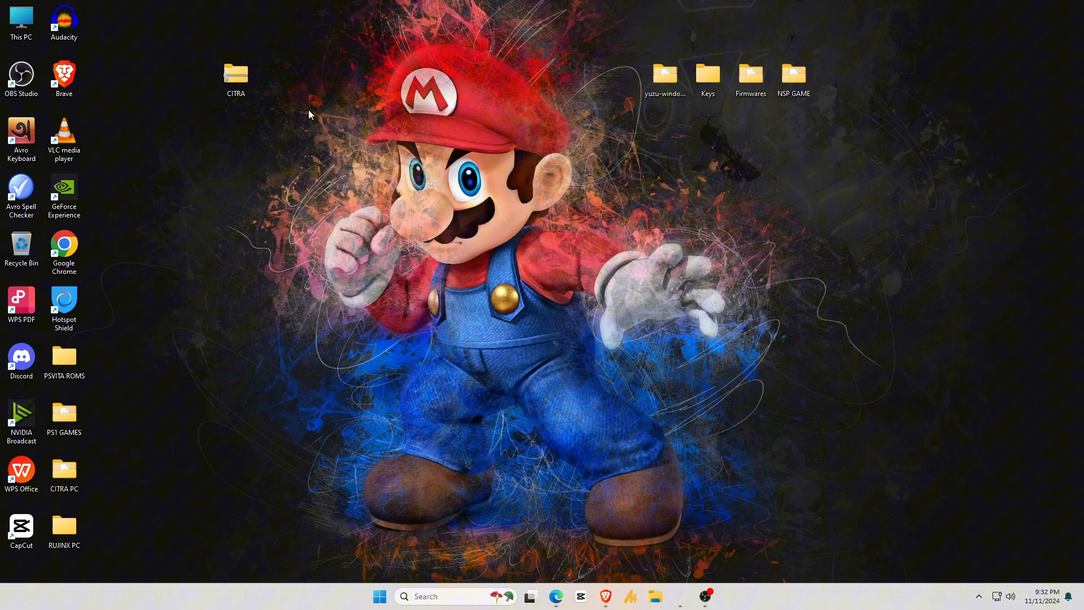
# - Extract the CITRA archive with 7-Zip to "CITRA\", remove the archive, and open the folder
pyautogui.doubleClick(235, 73)
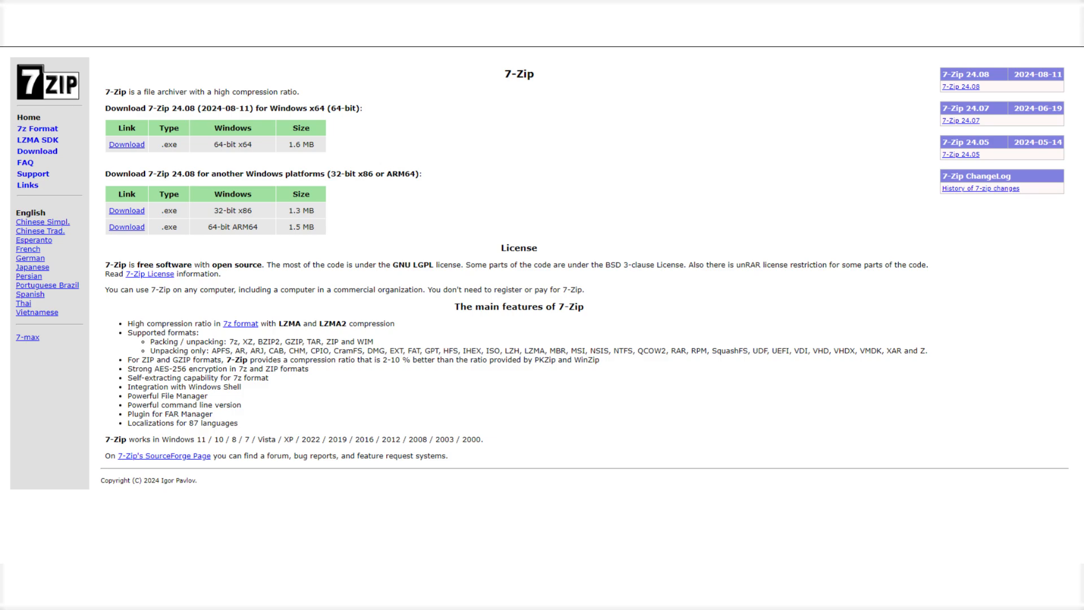
pyautogui.rightClick(235, 72)
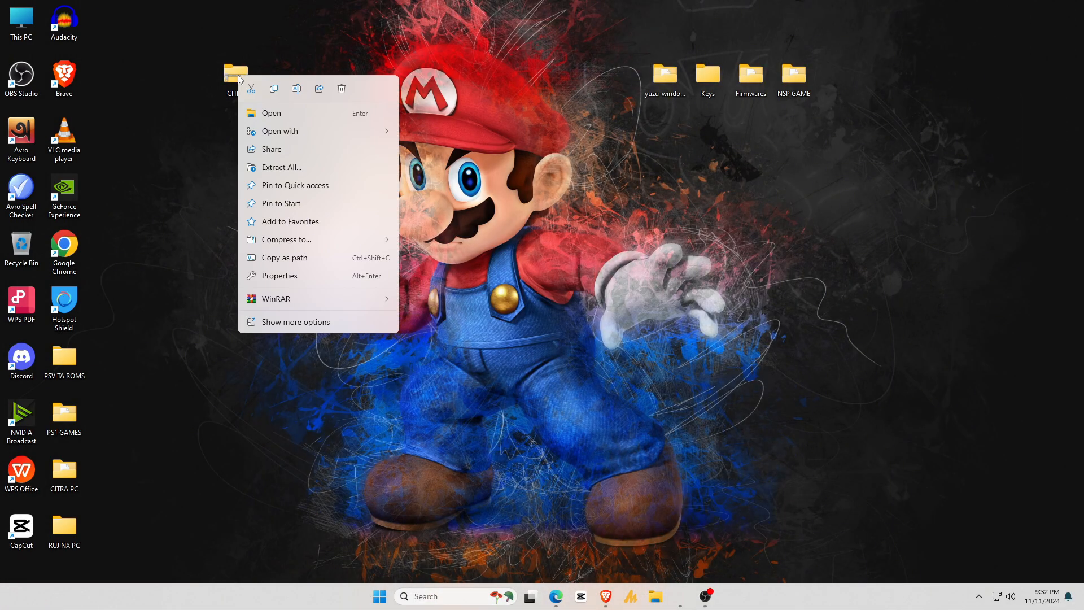
pyautogui.click(296, 321)
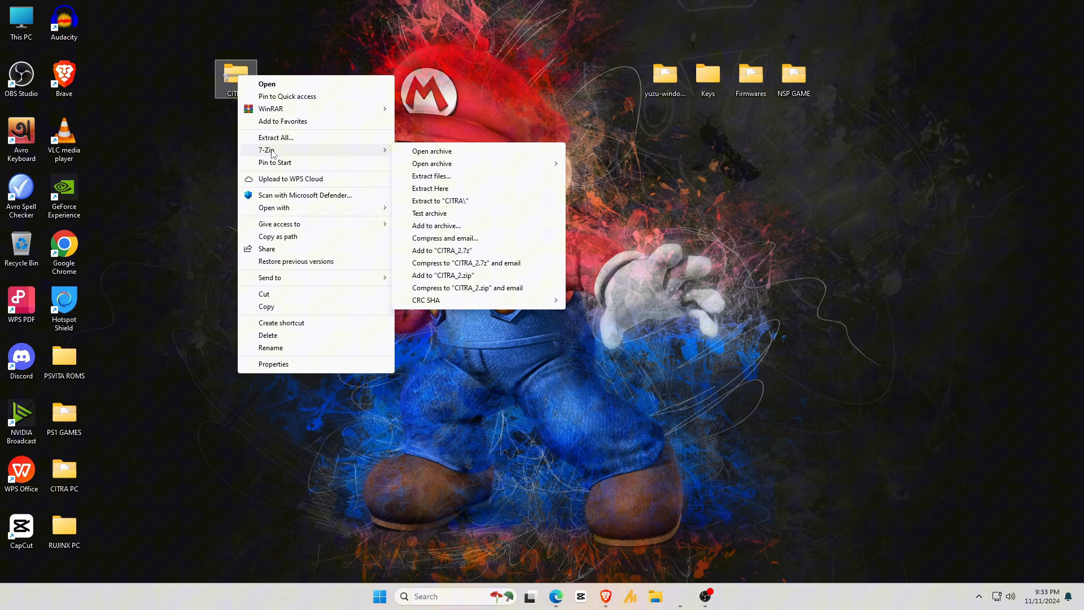
pyautogui.click(440, 201)
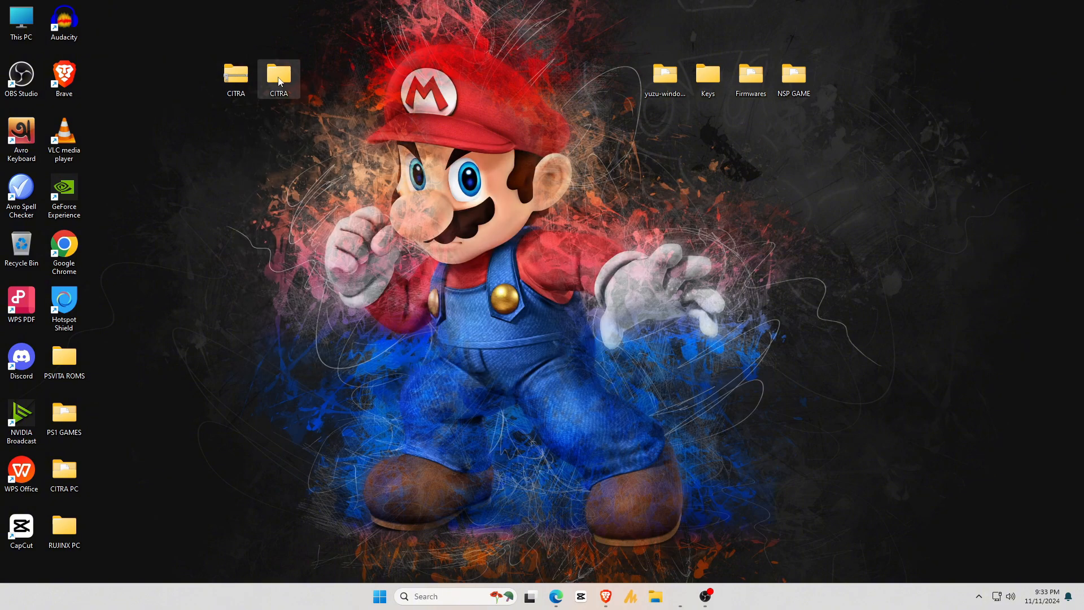
pyautogui.rightClick(278, 77)
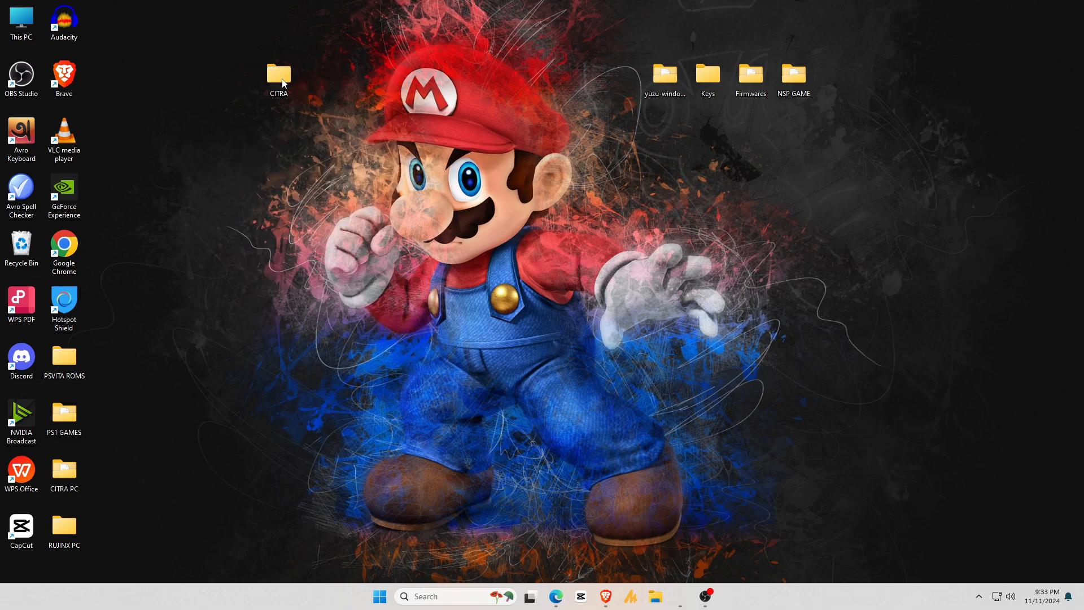
pyautogui.doubleClick(278, 73)
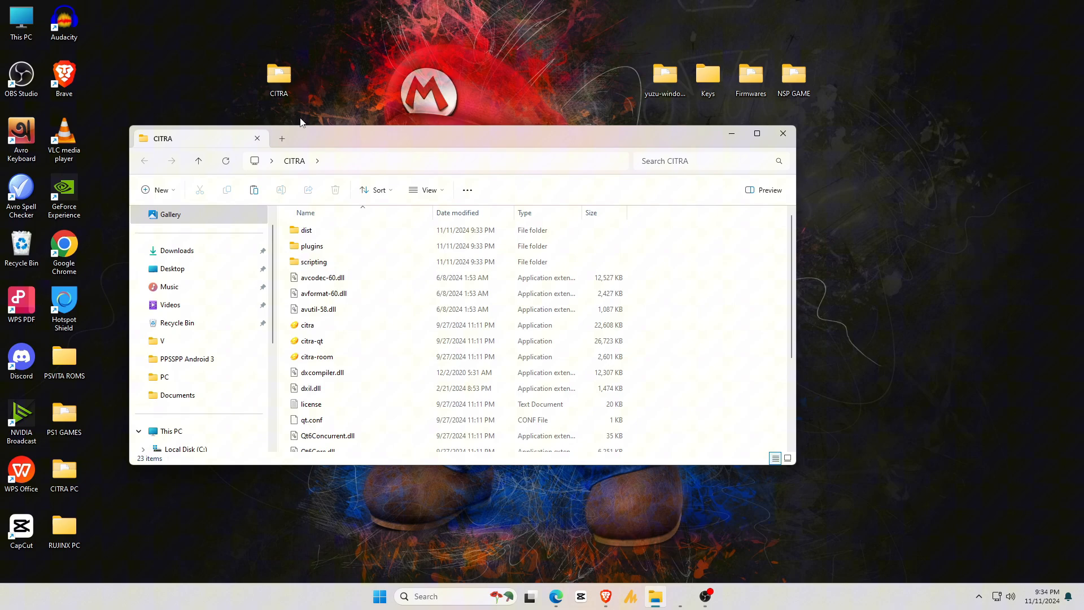
# - Launch citra-qt from the CITRA folder and maximize the Citra window
pyautogui.click(312, 340)
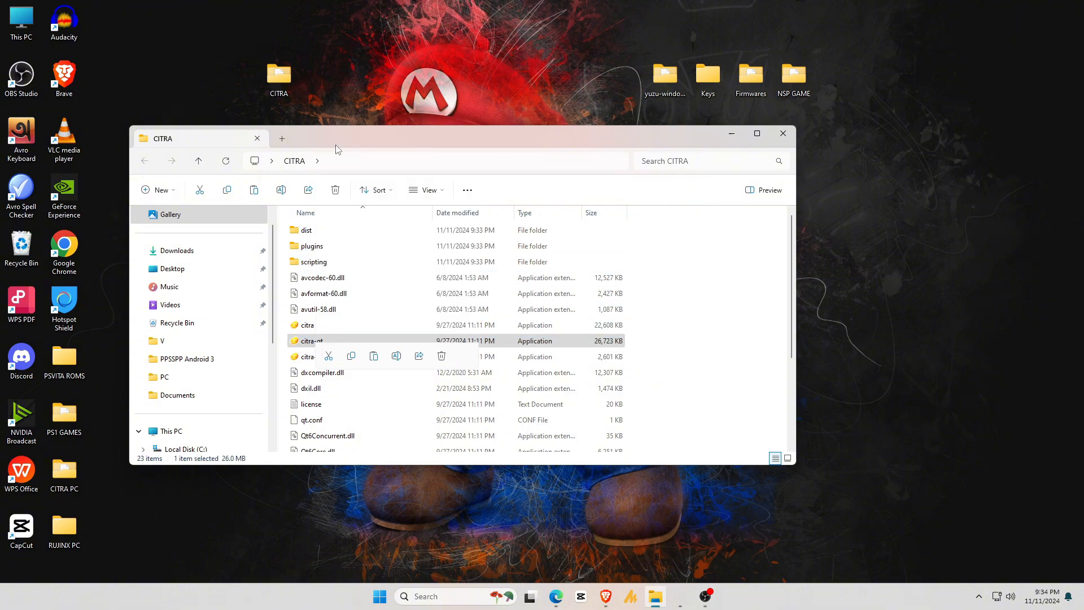
pyautogui.doubleClick(312, 340)
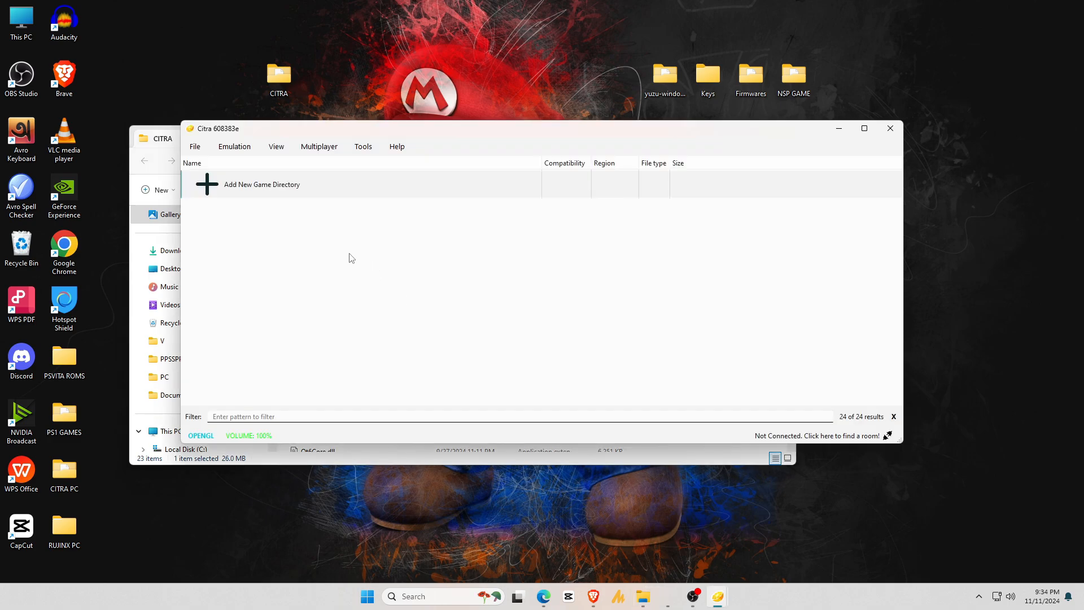
pyautogui.click(864, 129)
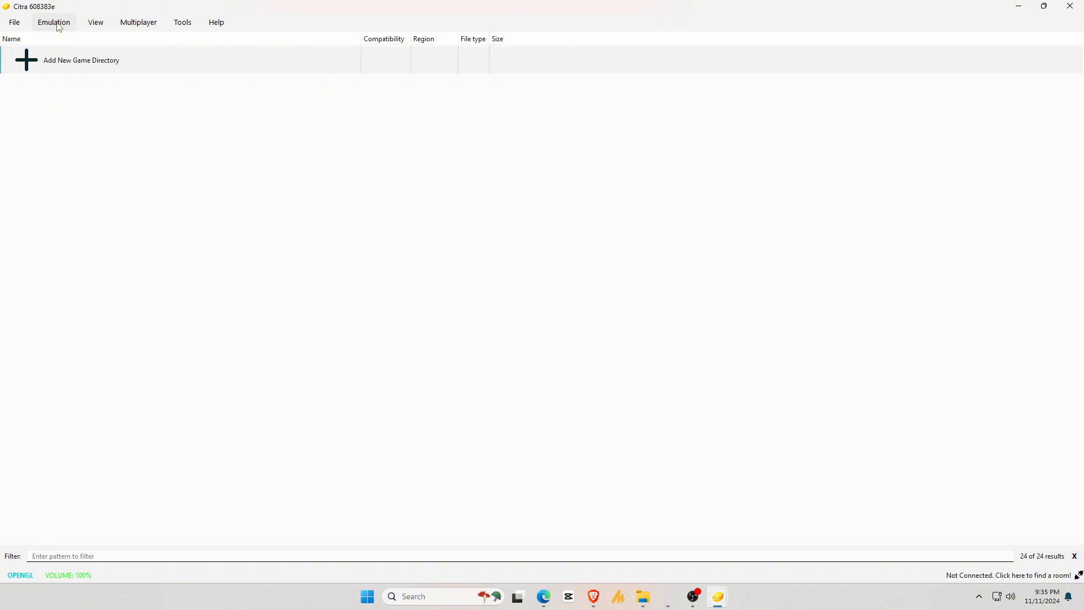
# - Set Graphics to 10x Native resolution, Anime4K texture filter and Hybrid Screen layout
pyautogui.click(53, 22)
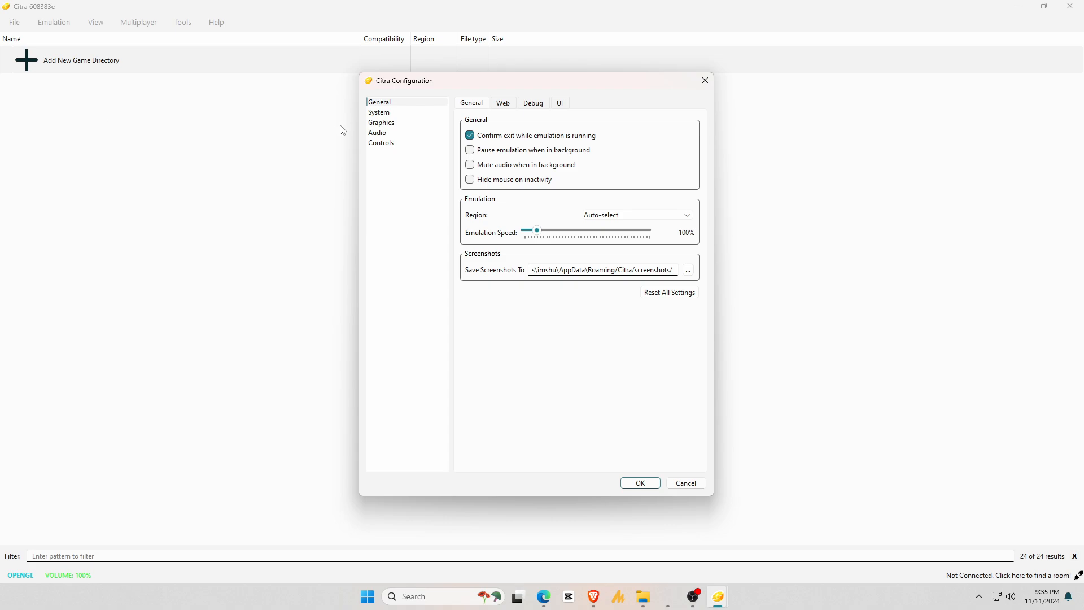
pyautogui.click(381, 123)
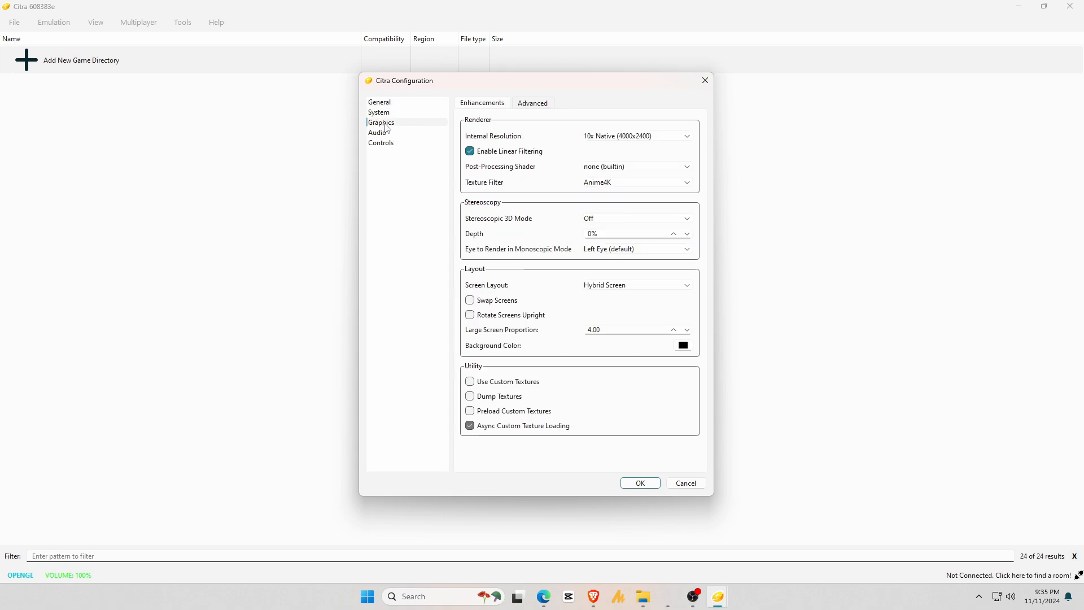
pyautogui.moveTo(574, 144)
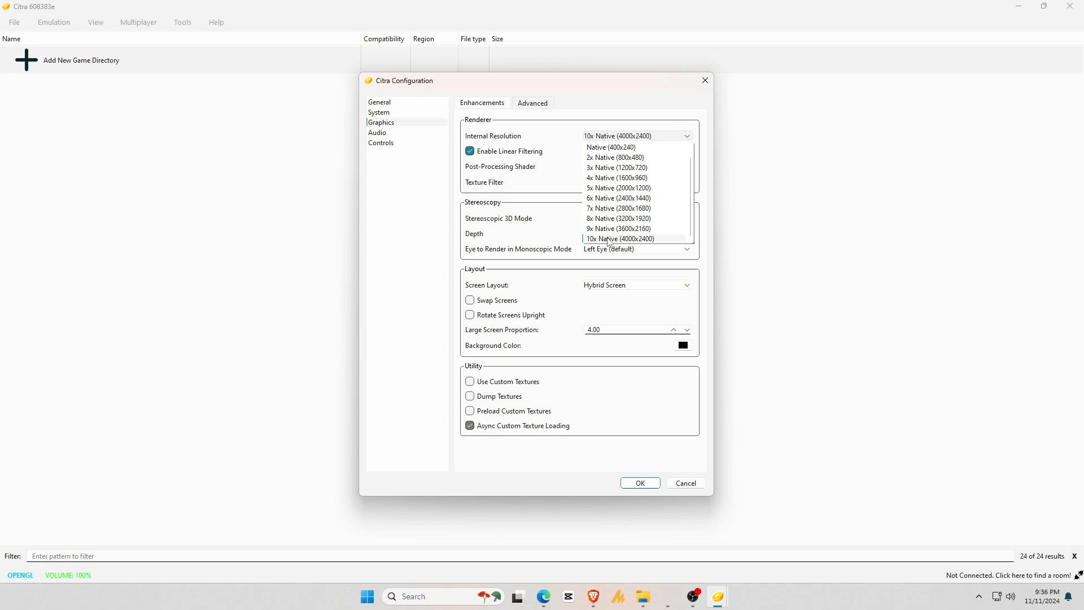
pyautogui.click(619, 238)
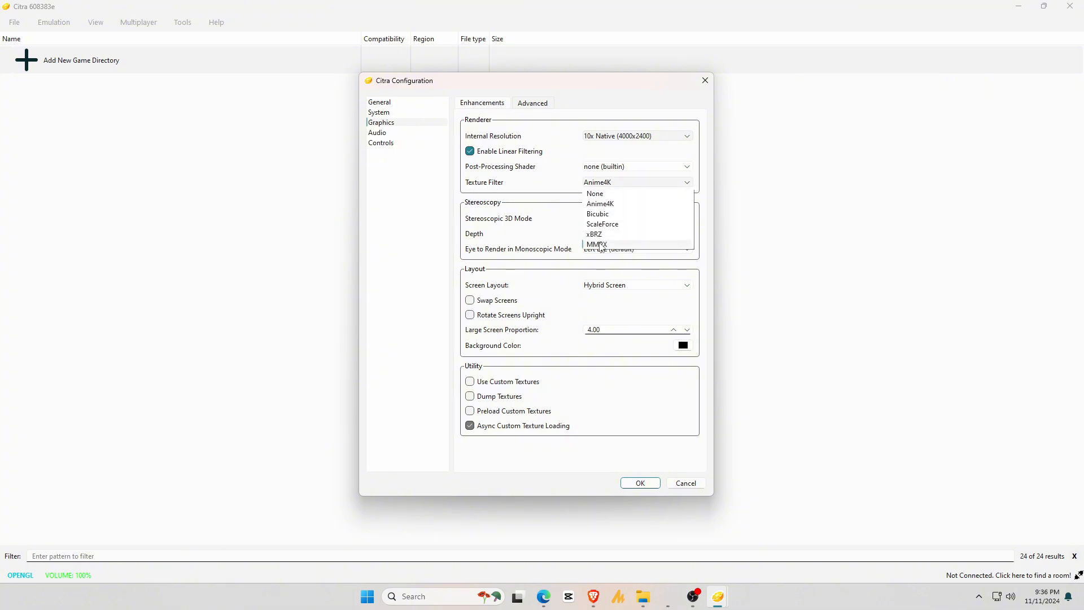
pyautogui.click(600, 203)
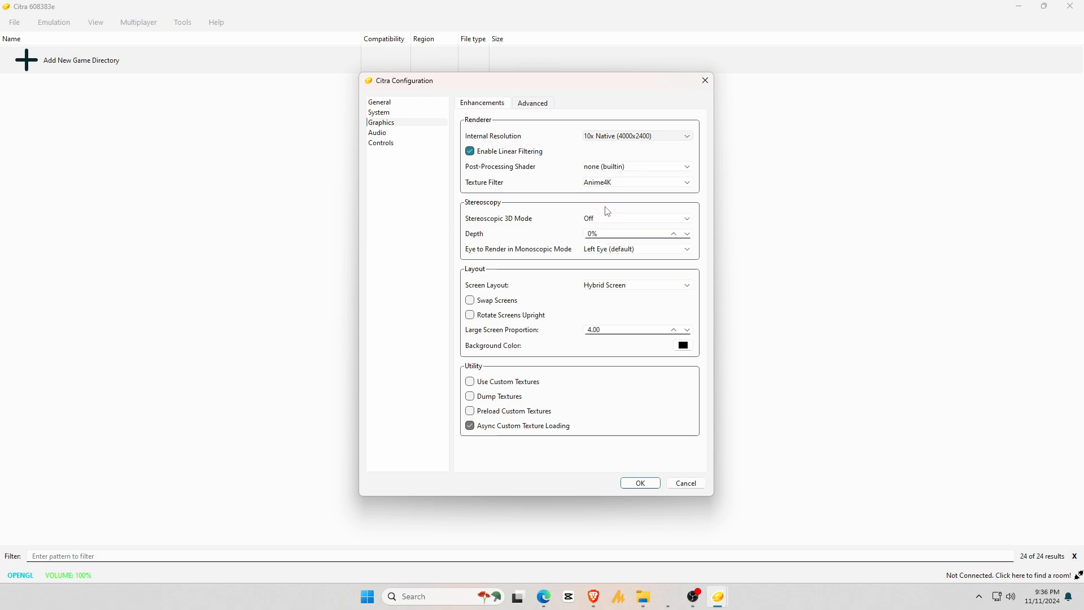
pyautogui.moveTo(481, 289)
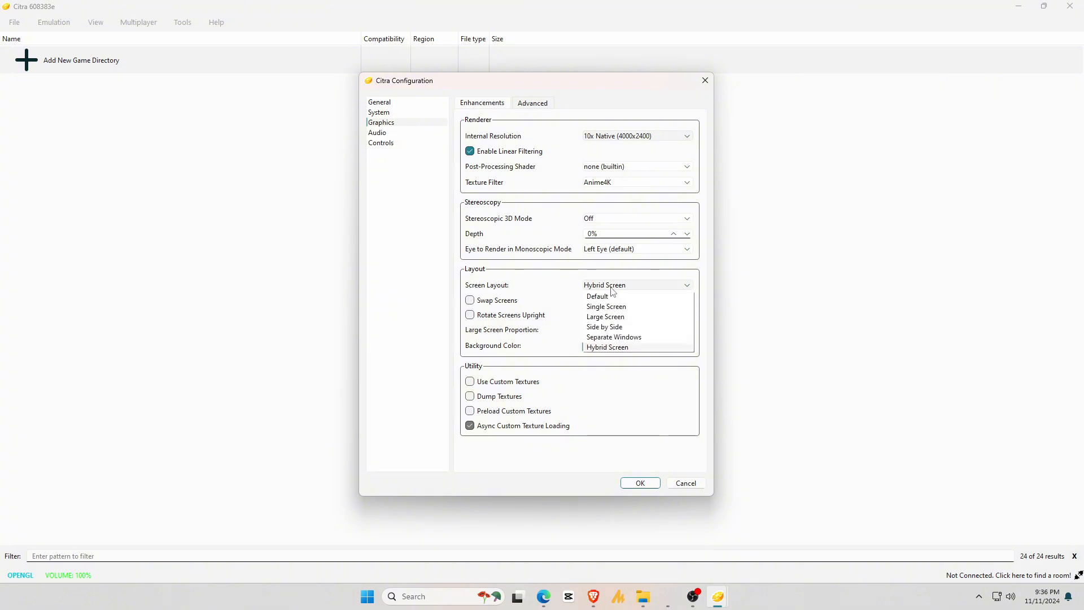
pyautogui.moveTo(604, 327)
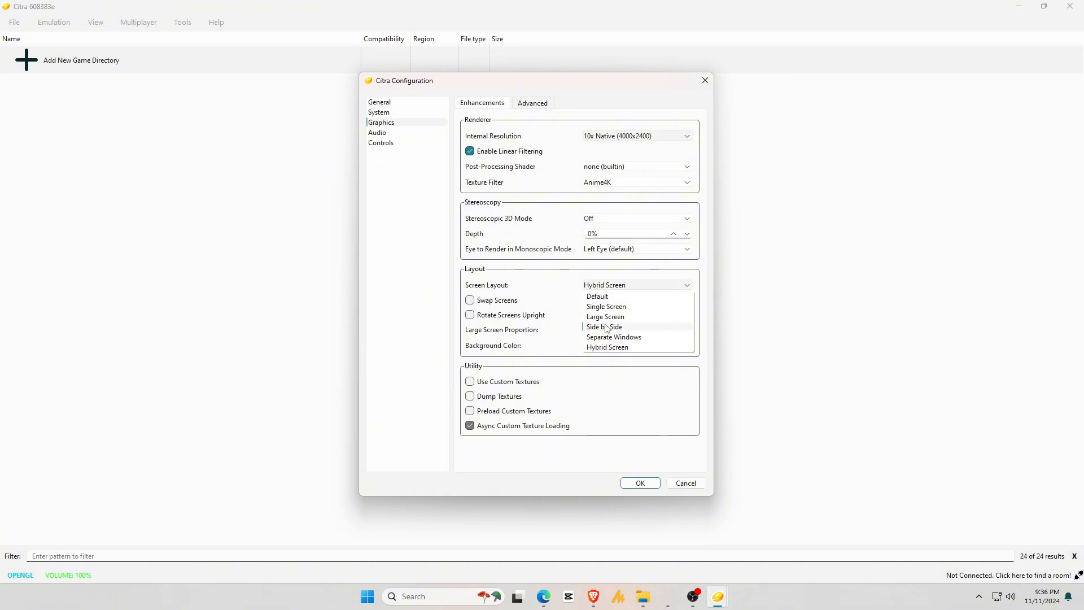
pyautogui.moveTo(606, 306)
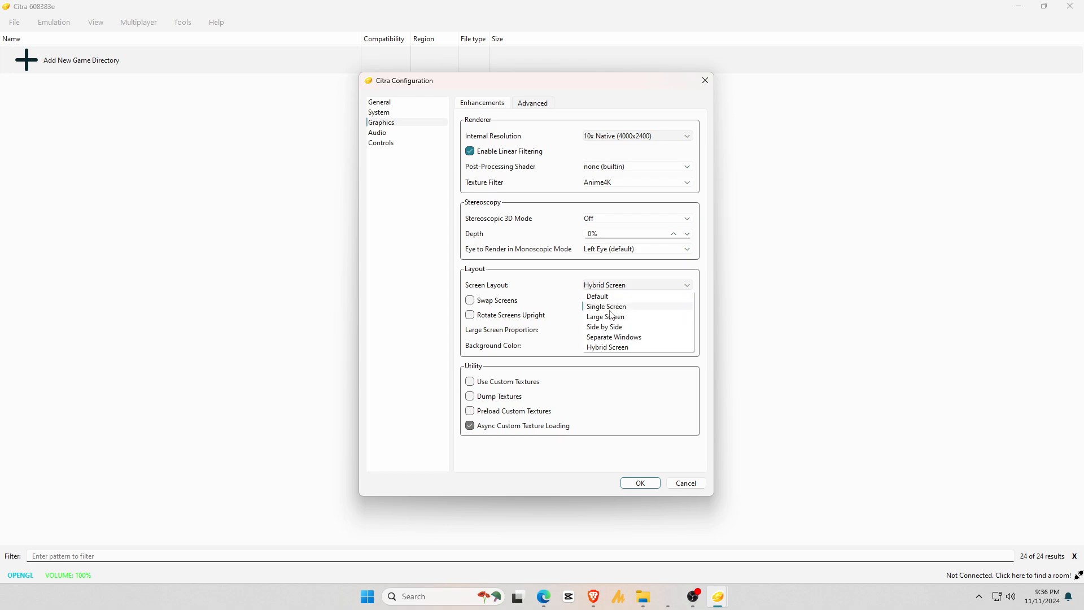
pyautogui.moveTo(619, 351)
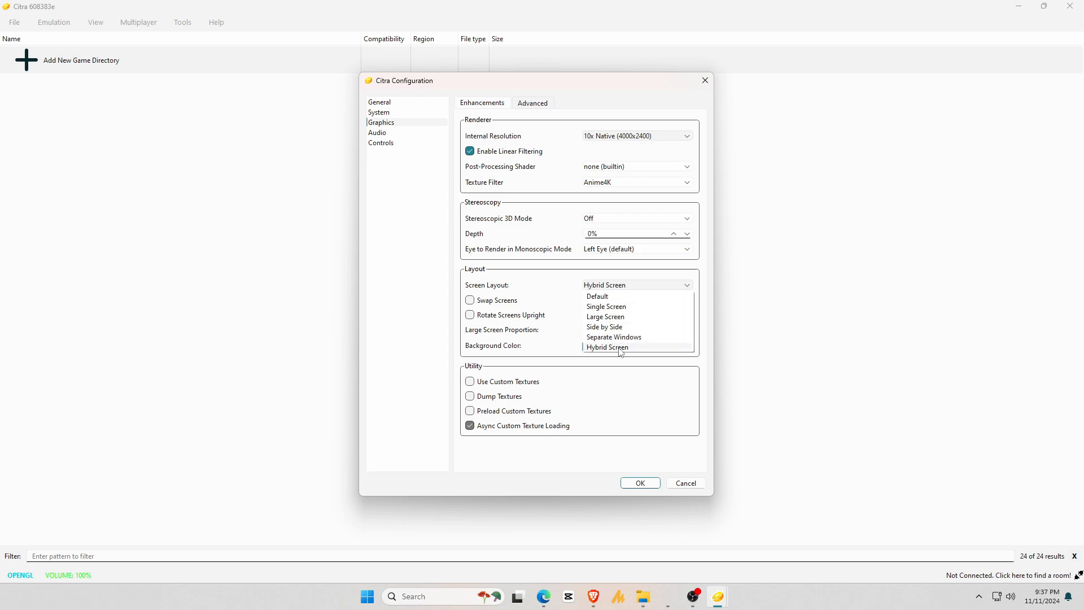
pyautogui.click(607, 347)
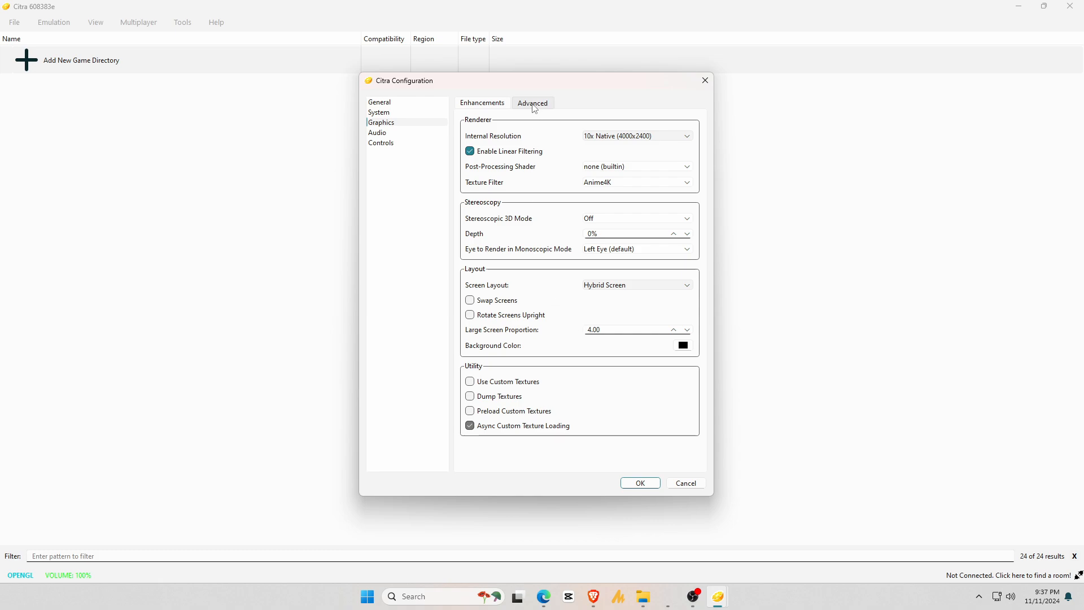
# - Choose Vulkan as the graphics API under Advanced, then go to Controls
pyautogui.click(533, 103)
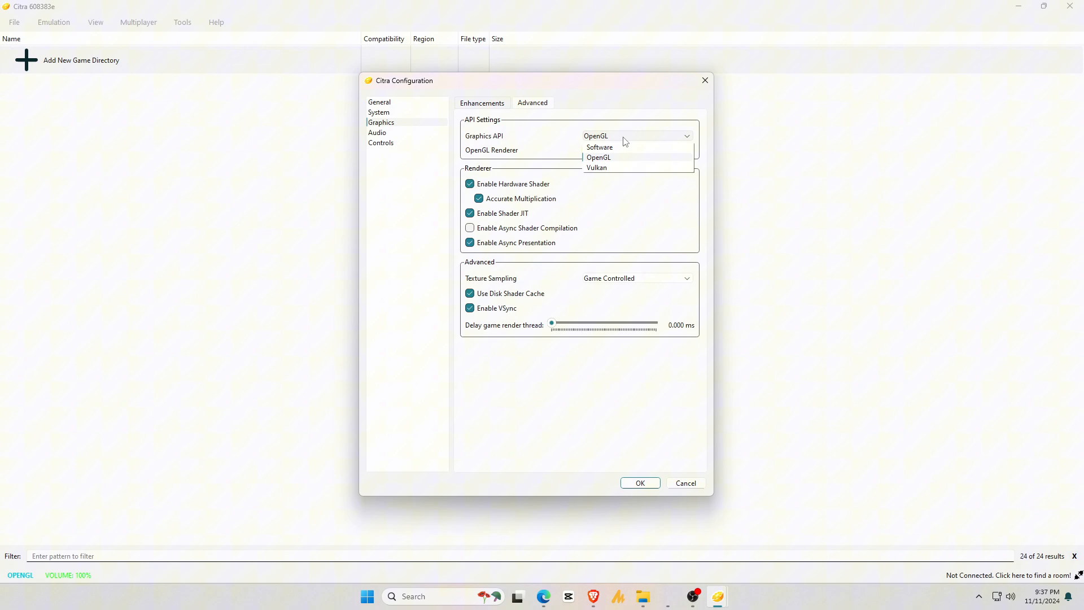
pyautogui.moveTo(609, 172)
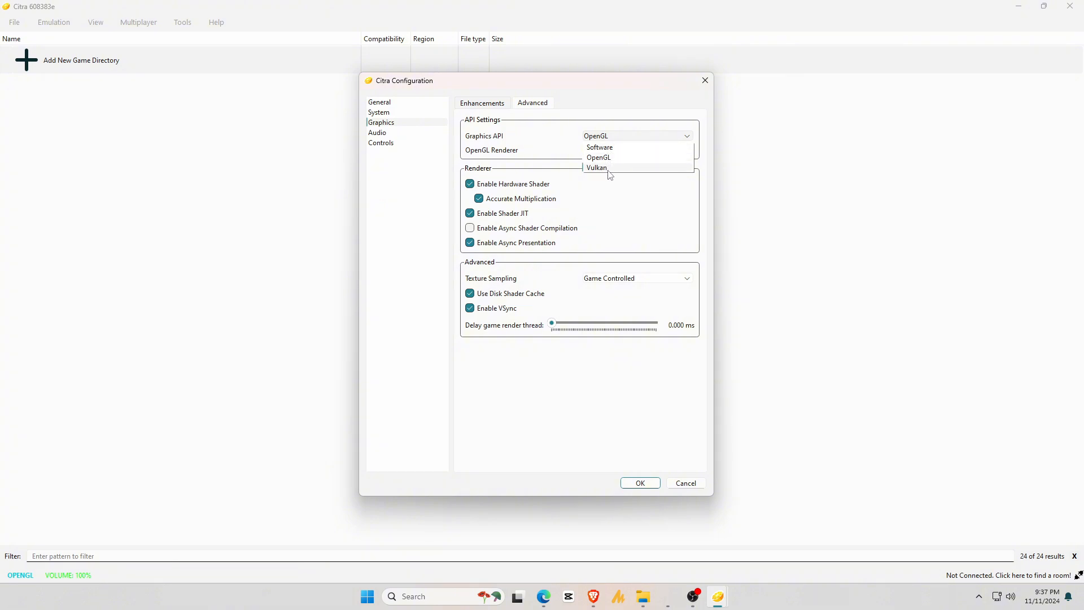
pyautogui.moveTo(617, 157)
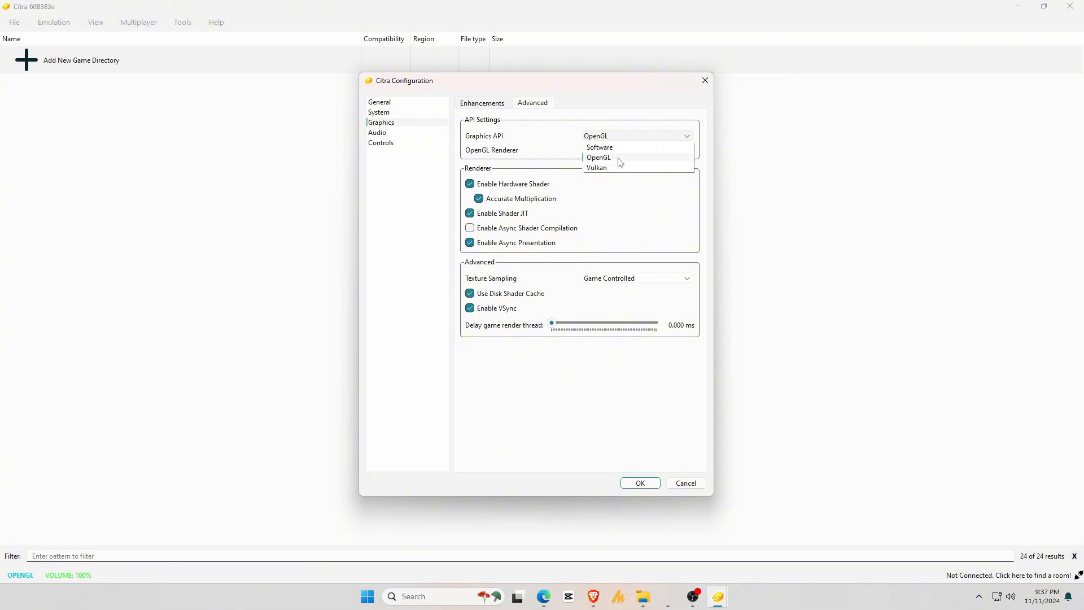
pyautogui.click(597, 167)
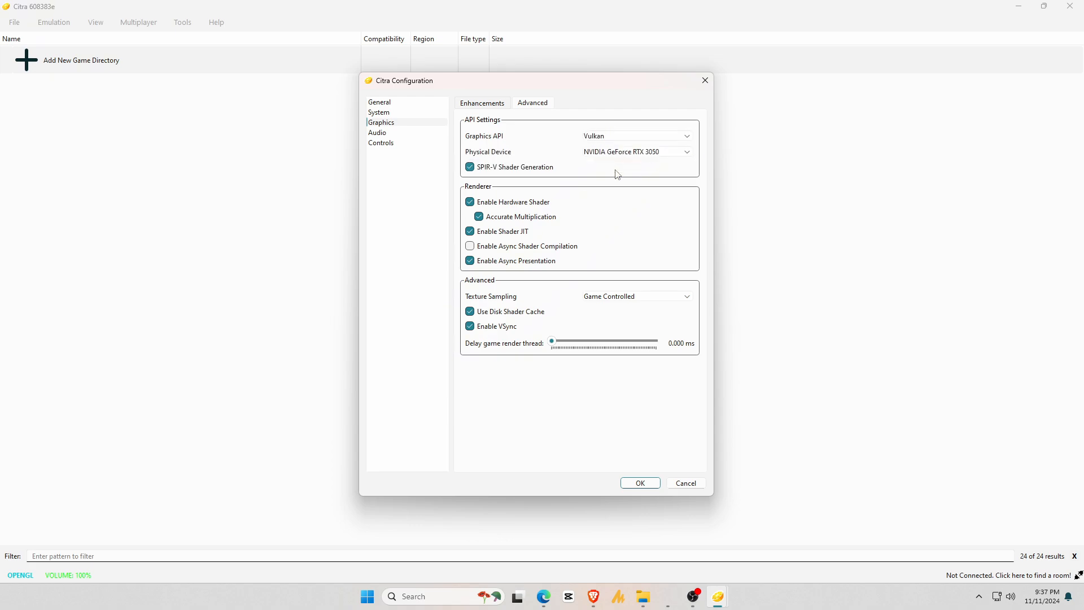
pyautogui.moveTo(591, 152)
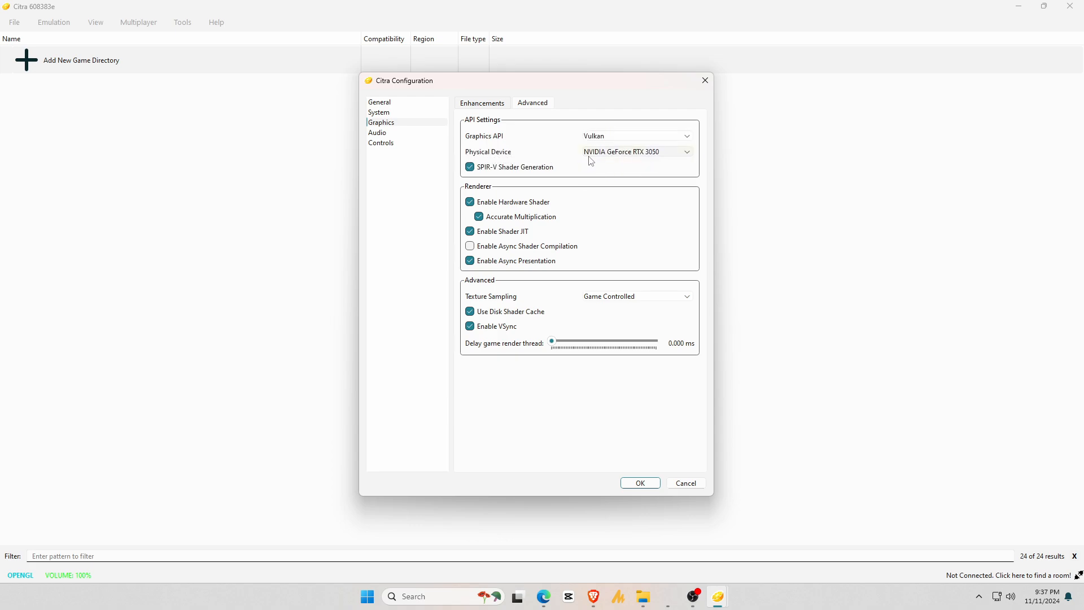
pyautogui.moveTo(649, 160)
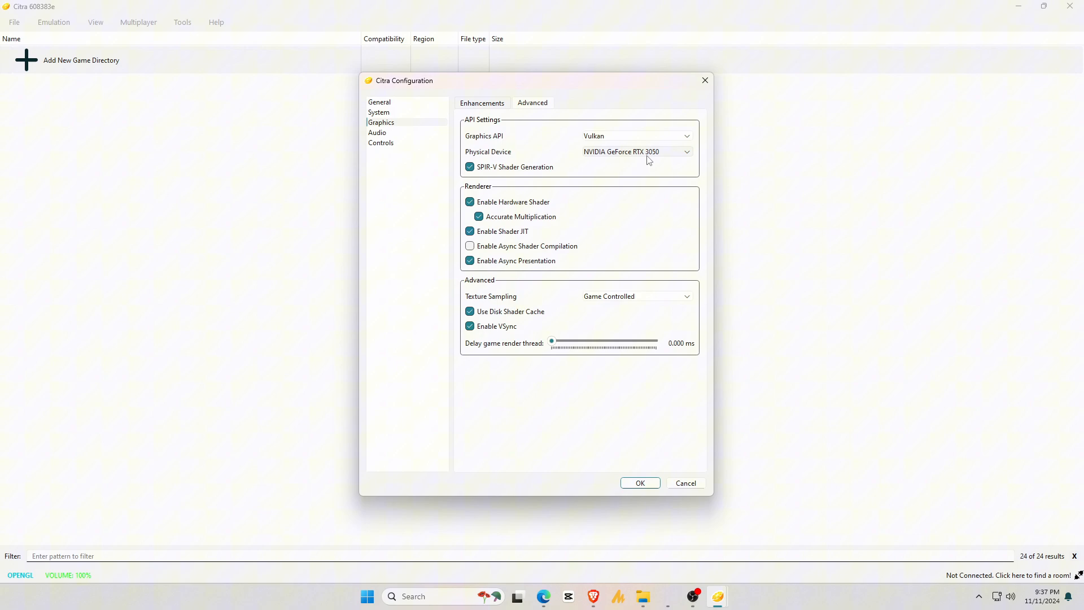
pyautogui.click(380, 143)
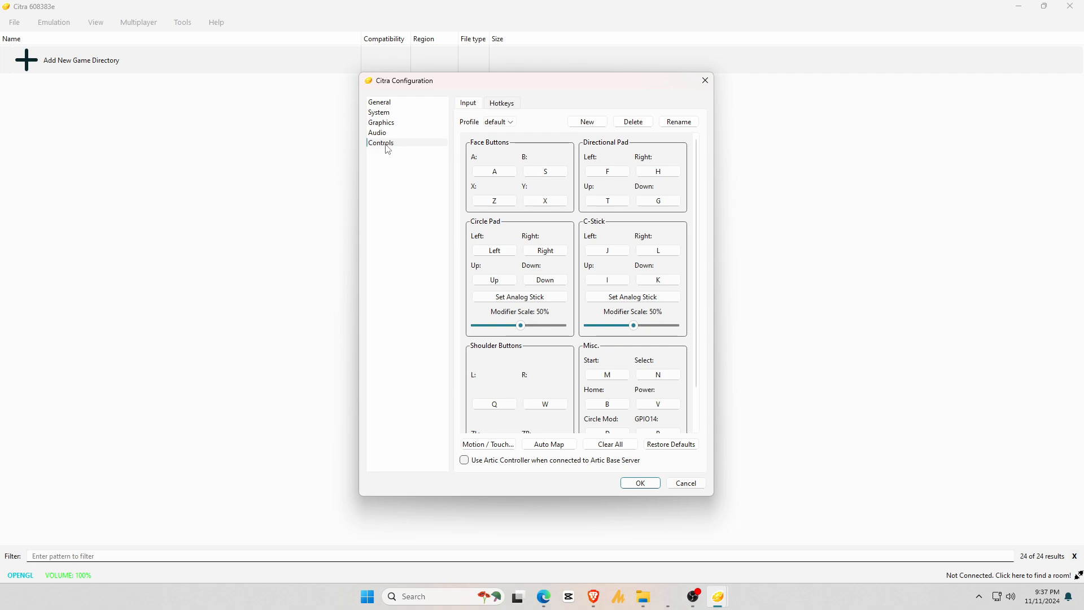
# - Bind the 3DS A button to the A key, review hotkeys, and save with OK
pyautogui.click(493, 172)
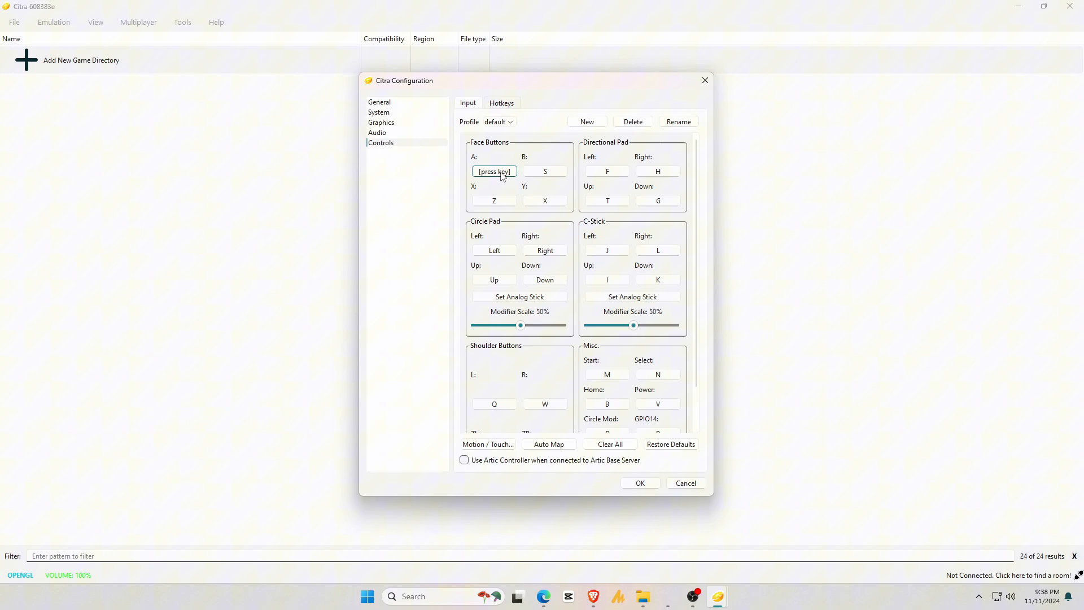
pyautogui.press('a')
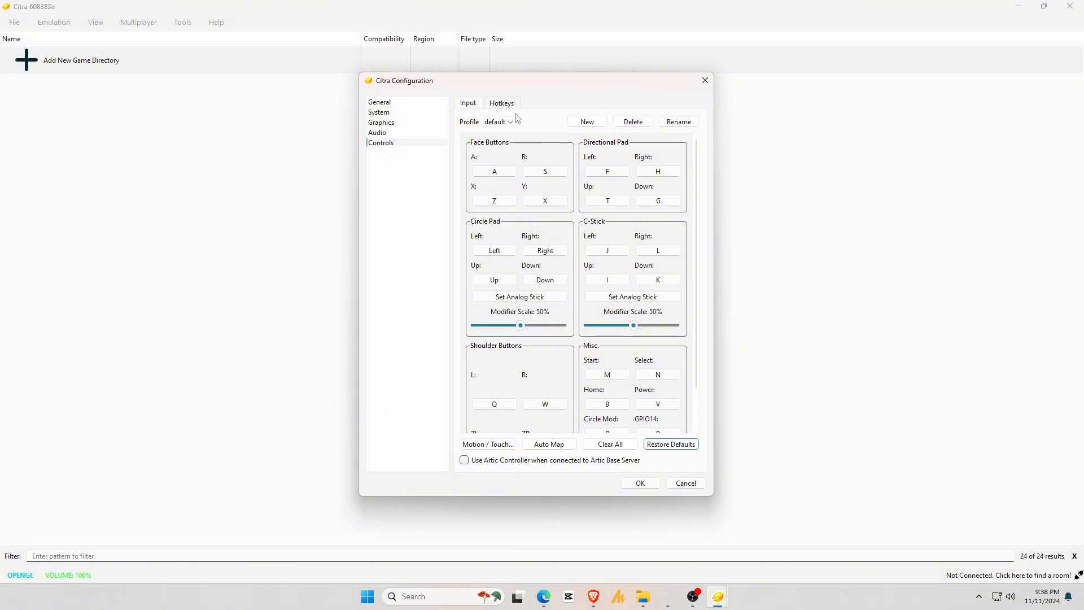
pyautogui.click(502, 103)
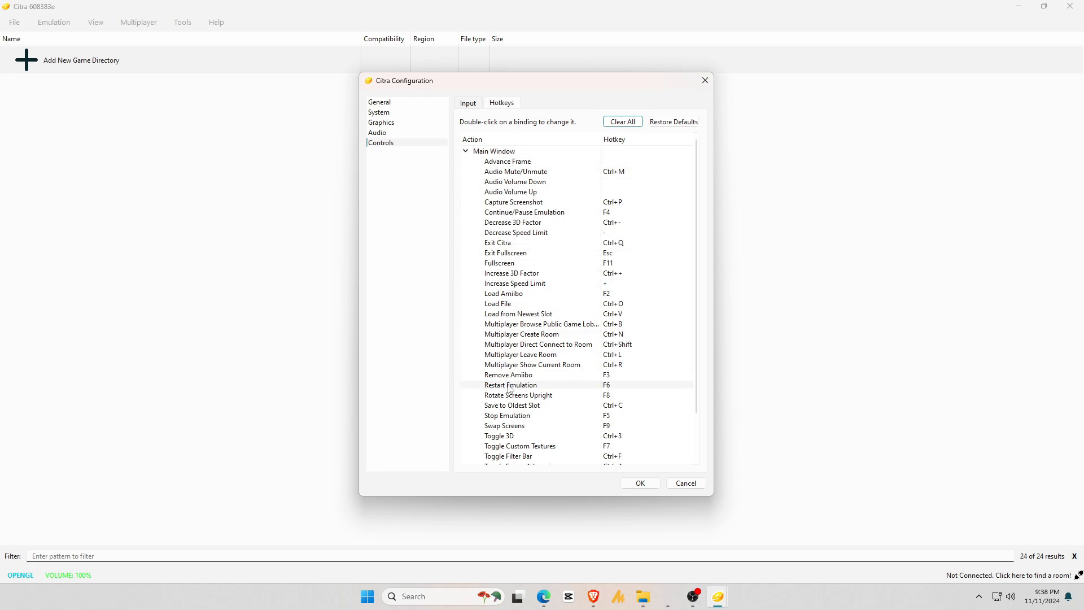
pyautogui.scroll(-3)
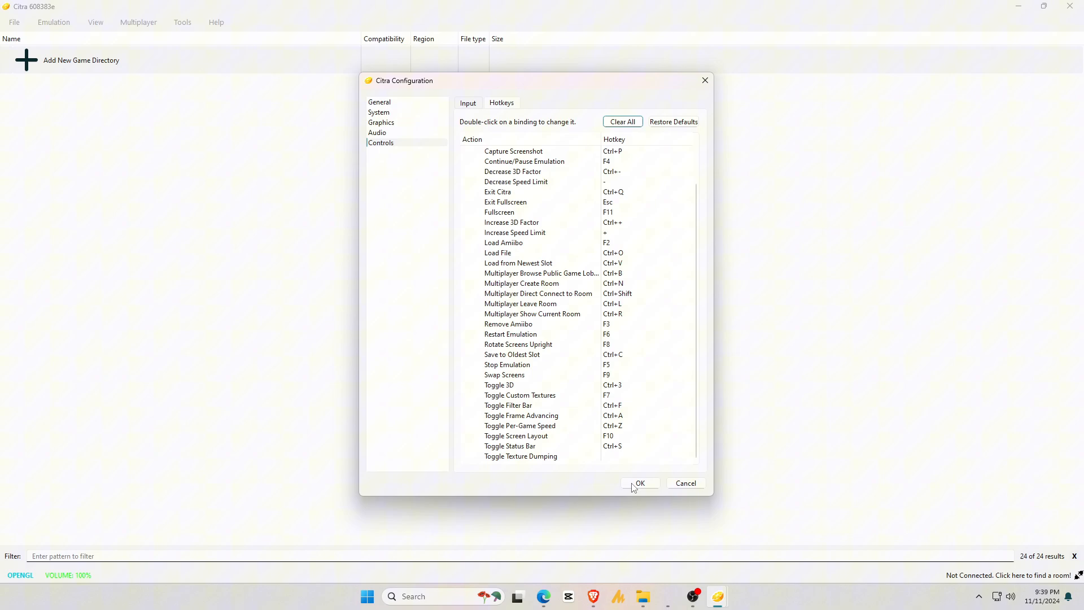
pyautogui.click(638, 483)
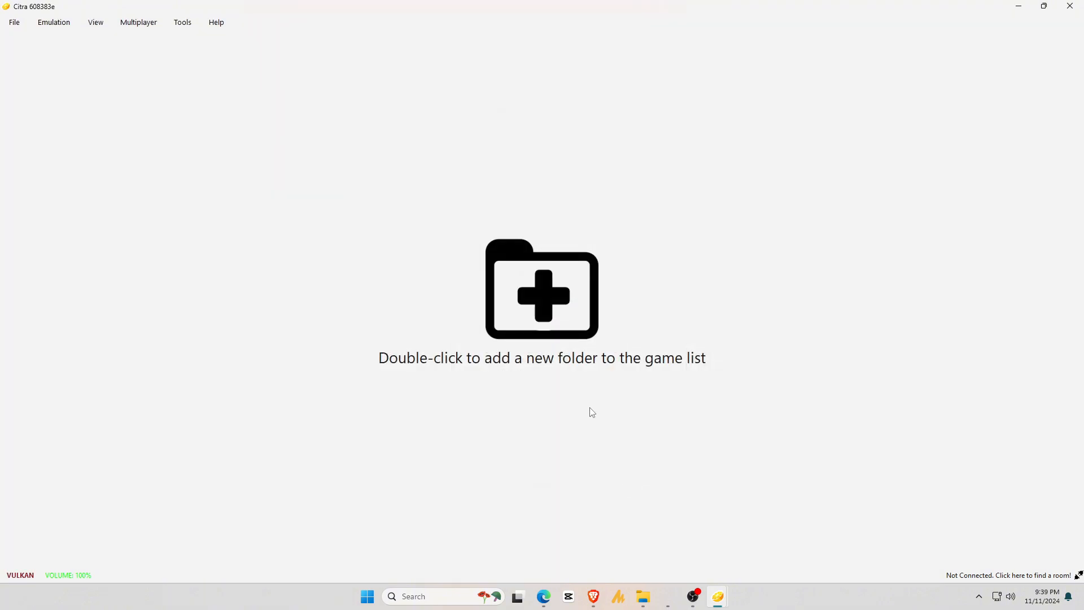
pyautogui.moveTo(559, 317)
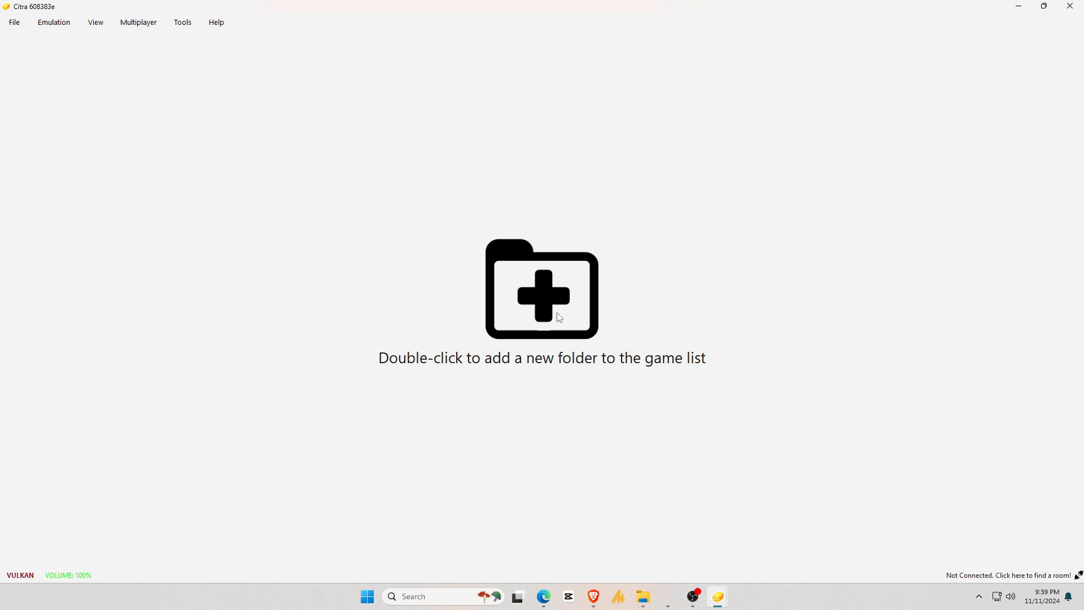
# - Add PHOTOS (I:) > ROMS > 3Ds as Citra's game directory
pyautogui.doubleClick(542, 289)
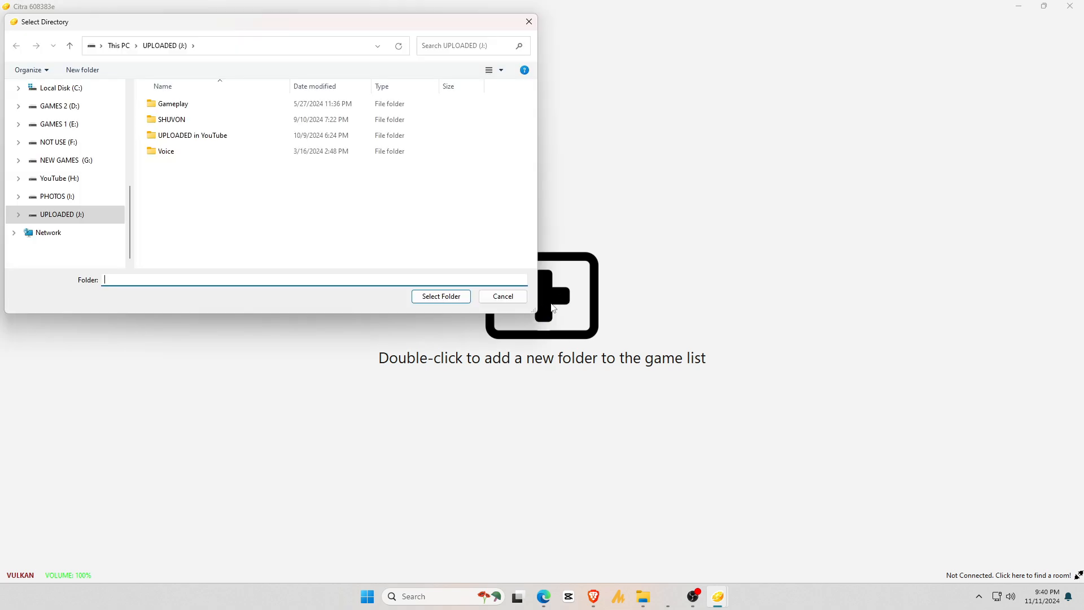
pyautogui.click(55, 196)
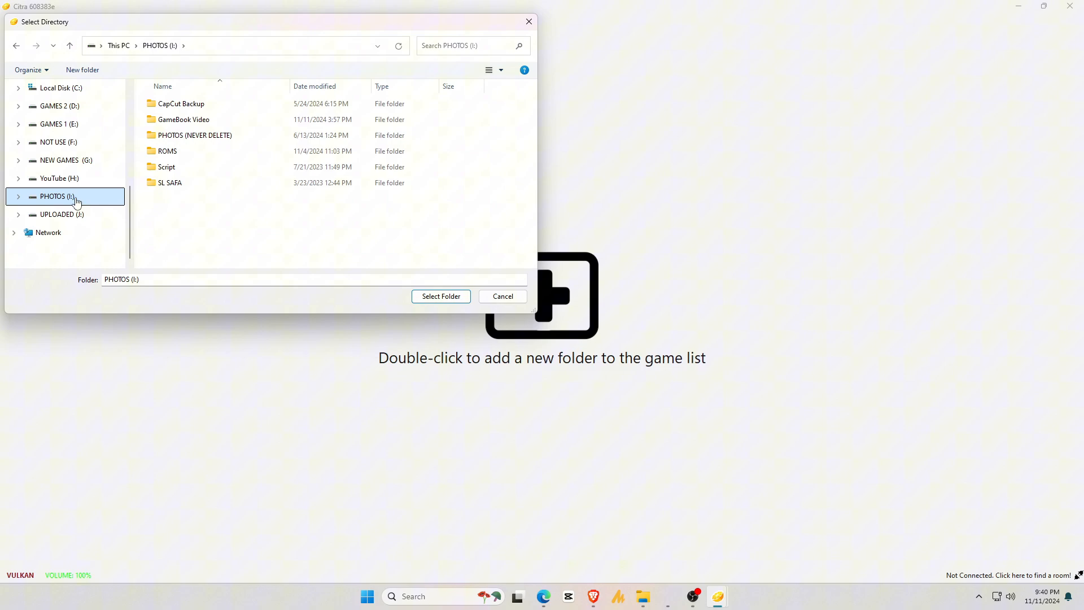
pyautogui.doubleClick(167, 151)
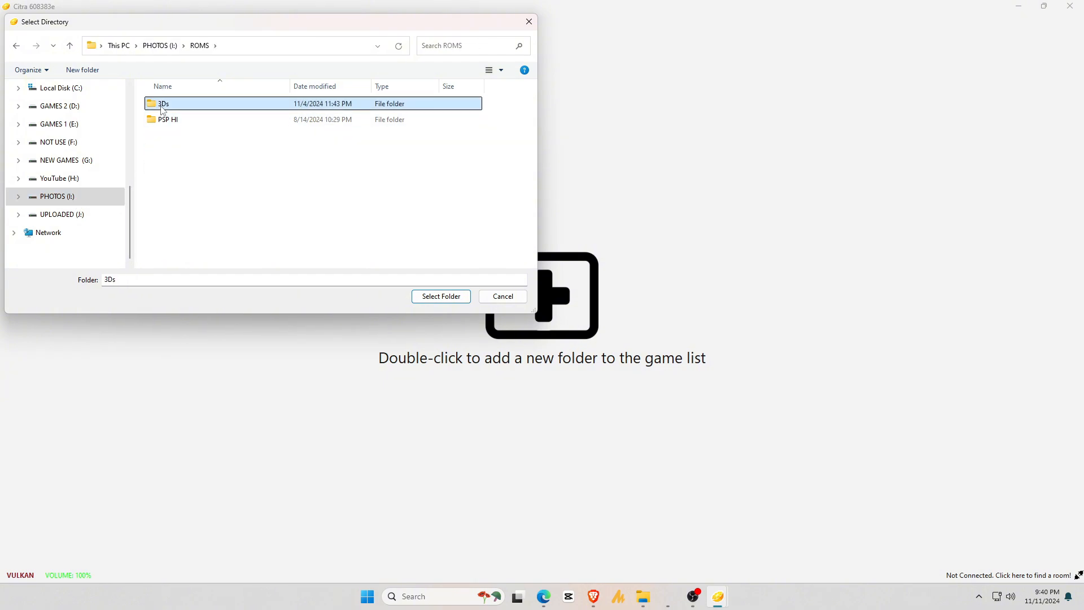
pyautogui.doubleClick(163, 104)
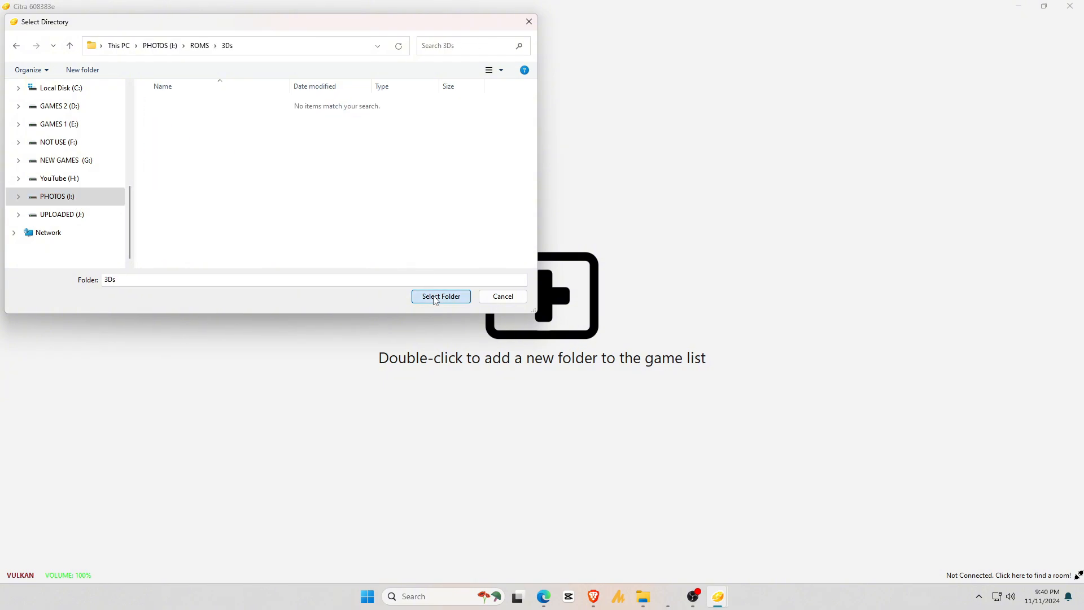
pyautogui.click(440, 296)
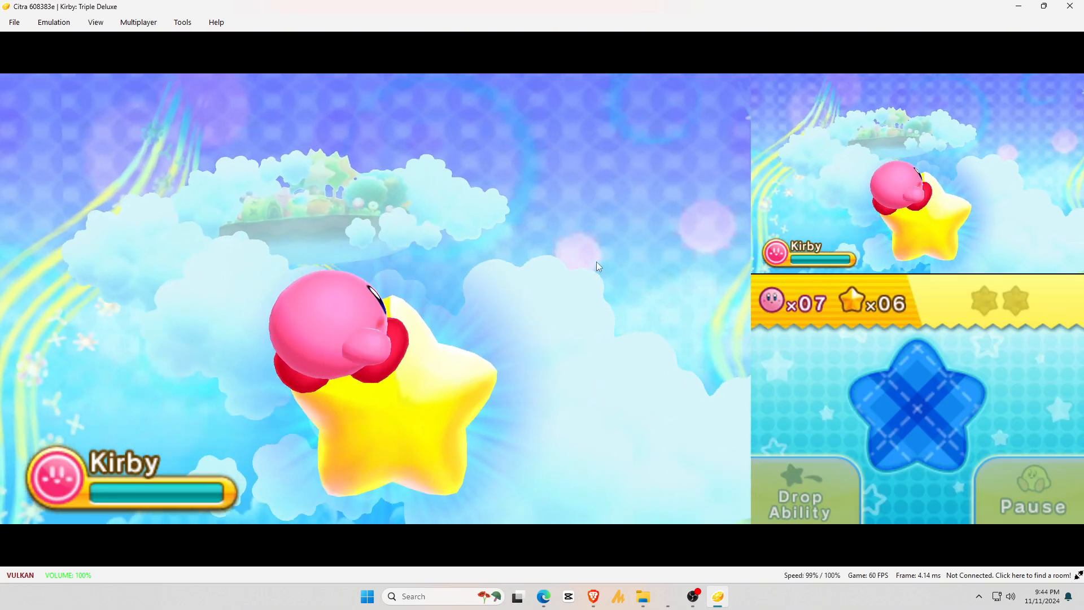
pyautogui.click(95, 22)
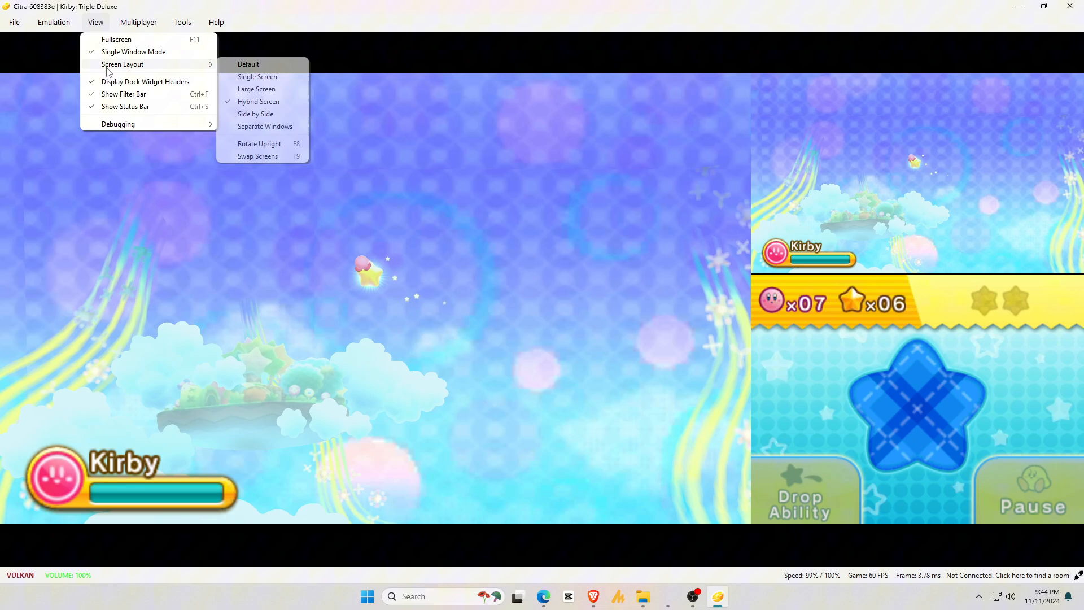
pyautogui.click(249, 64)
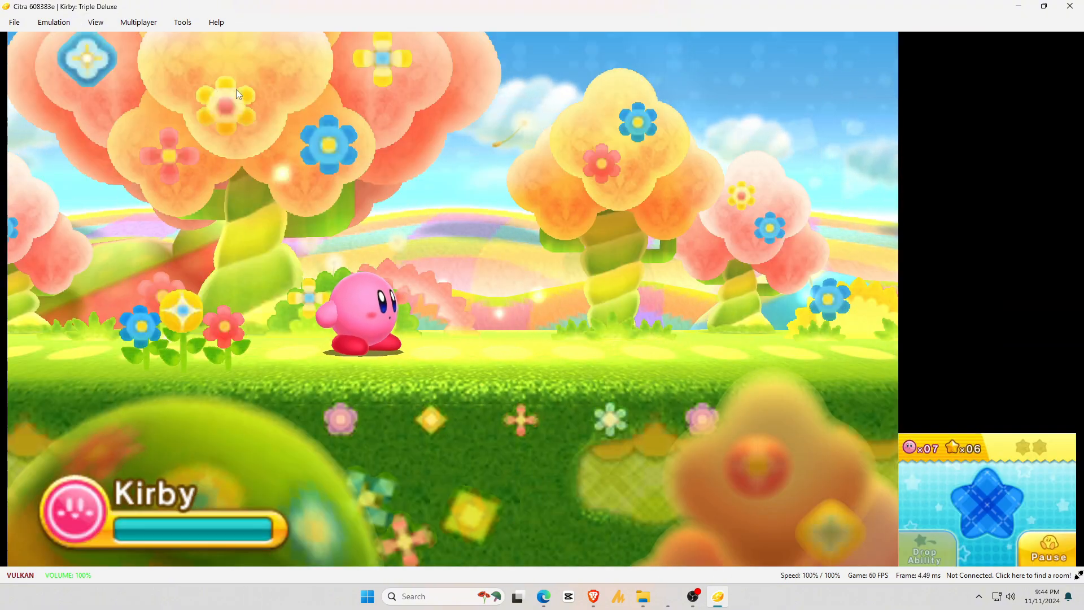
pyautogui.click(96, 22)
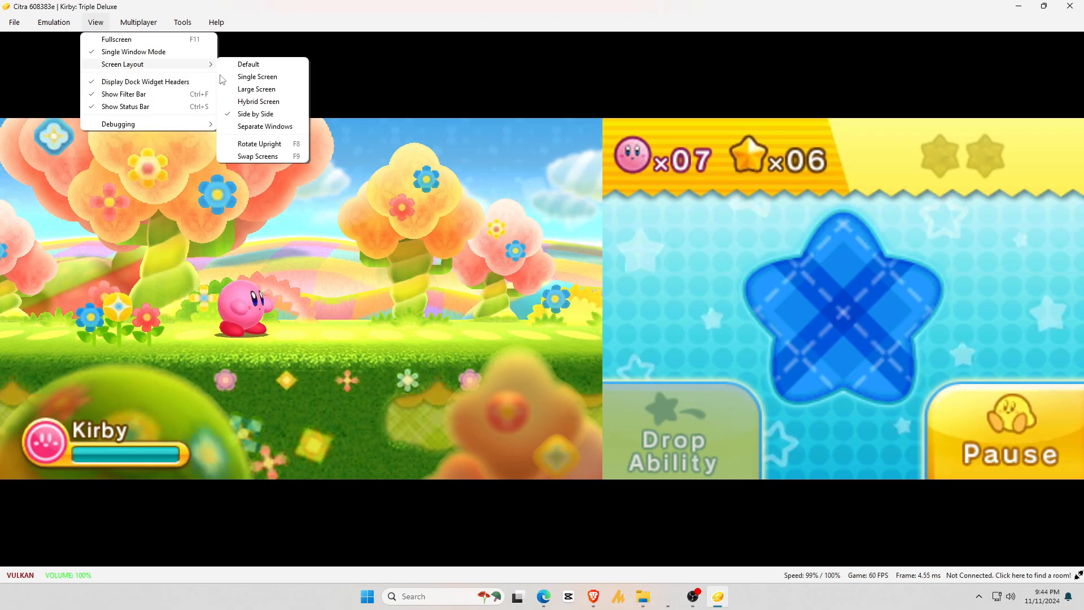
pyautogui.click(259, 102)
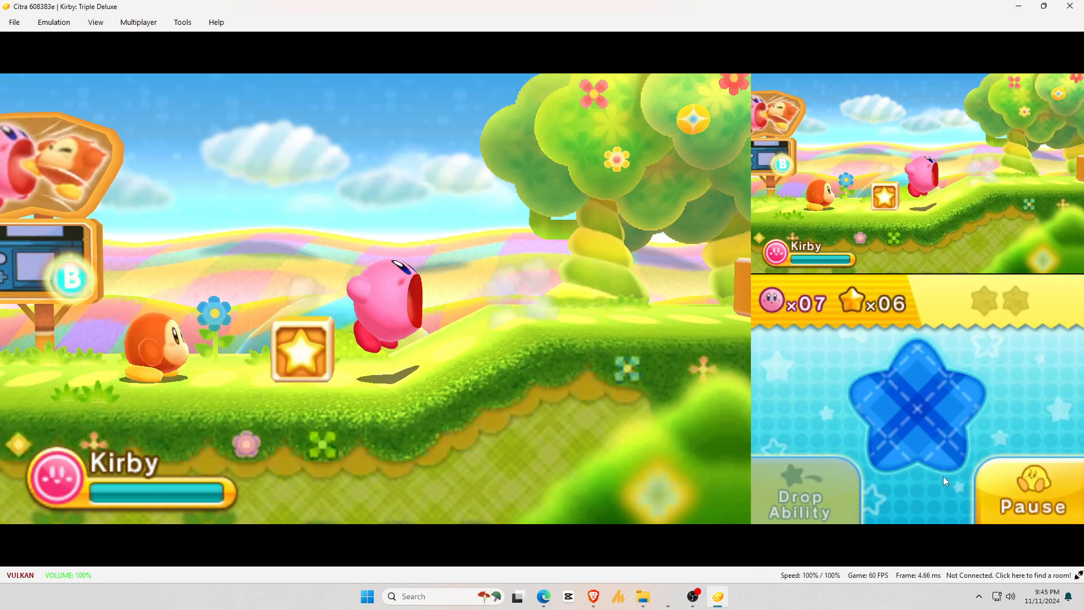